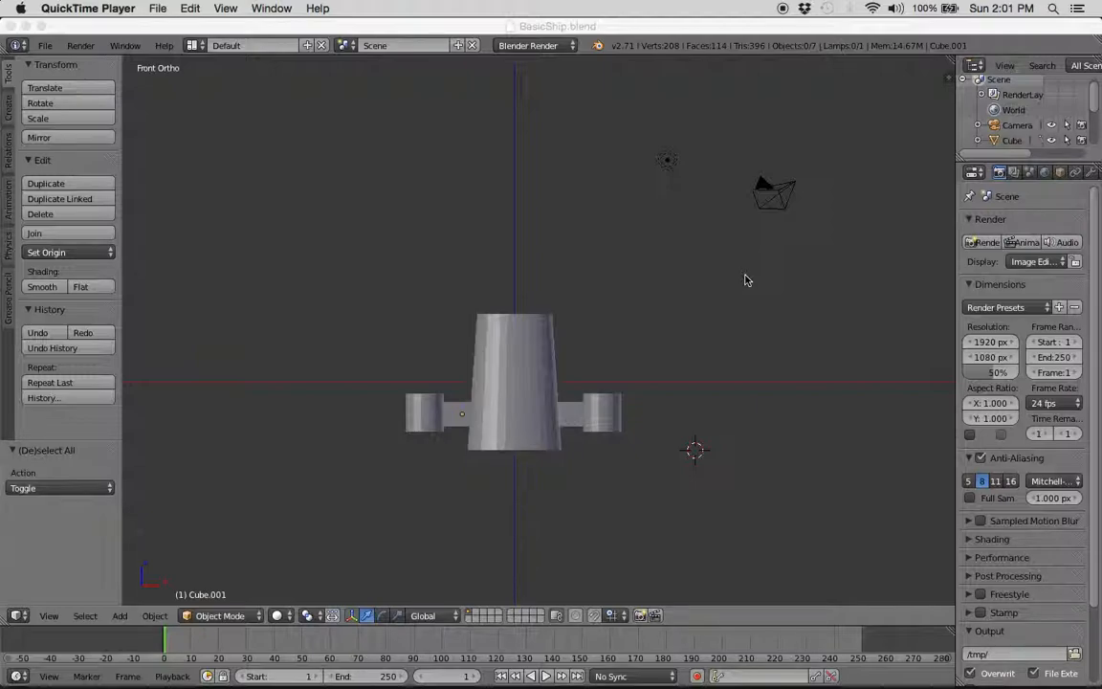
pyautogui.moveTo(747, 281)
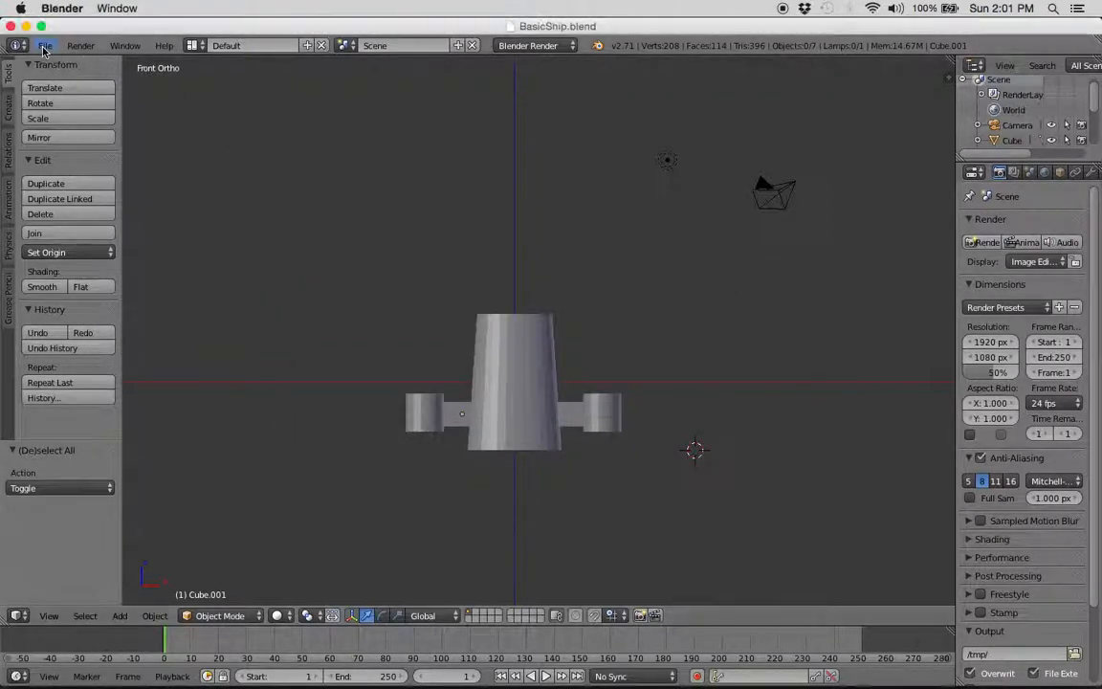
# - Bring up Blender's File menu to reach the Import and Export options
pyautogui.click(44, 46)
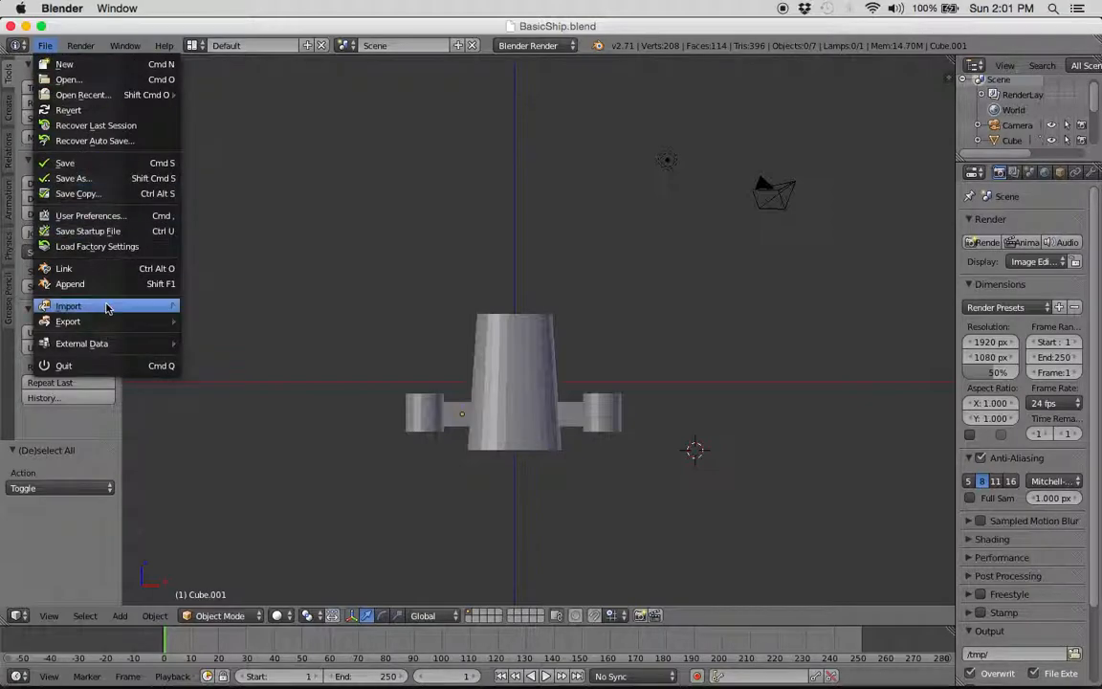
# - Start a Collada export of the ship as BasicShip.dae into art.scnassets
pyautogui.click(69, 322)
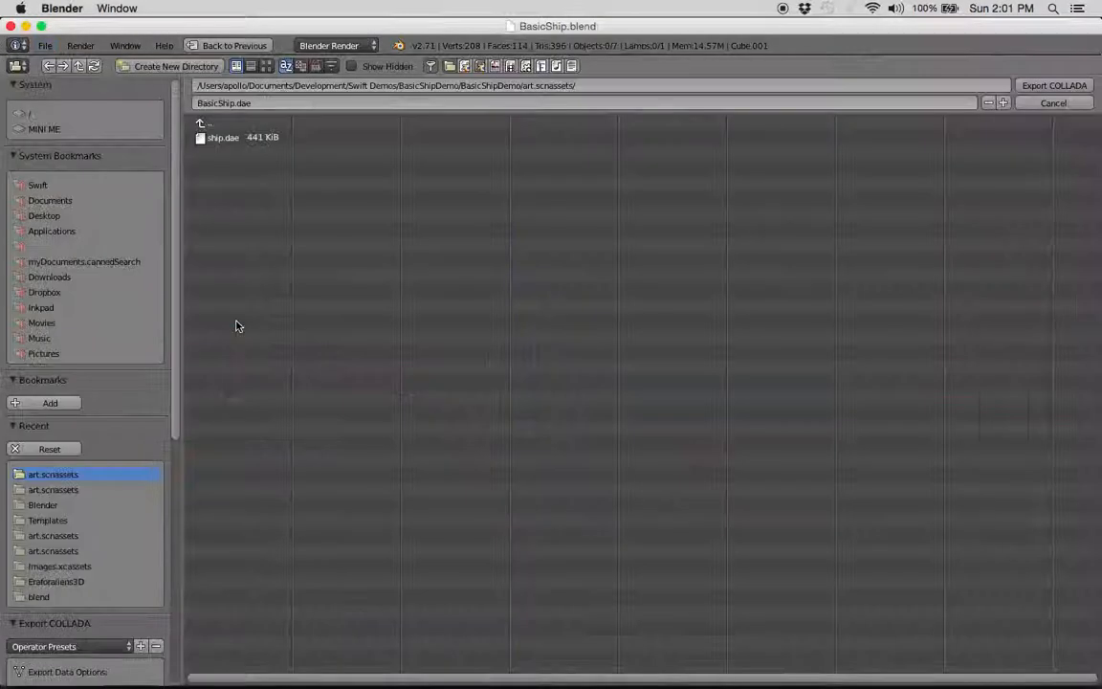
pyautogui.moveTo(191, 423)
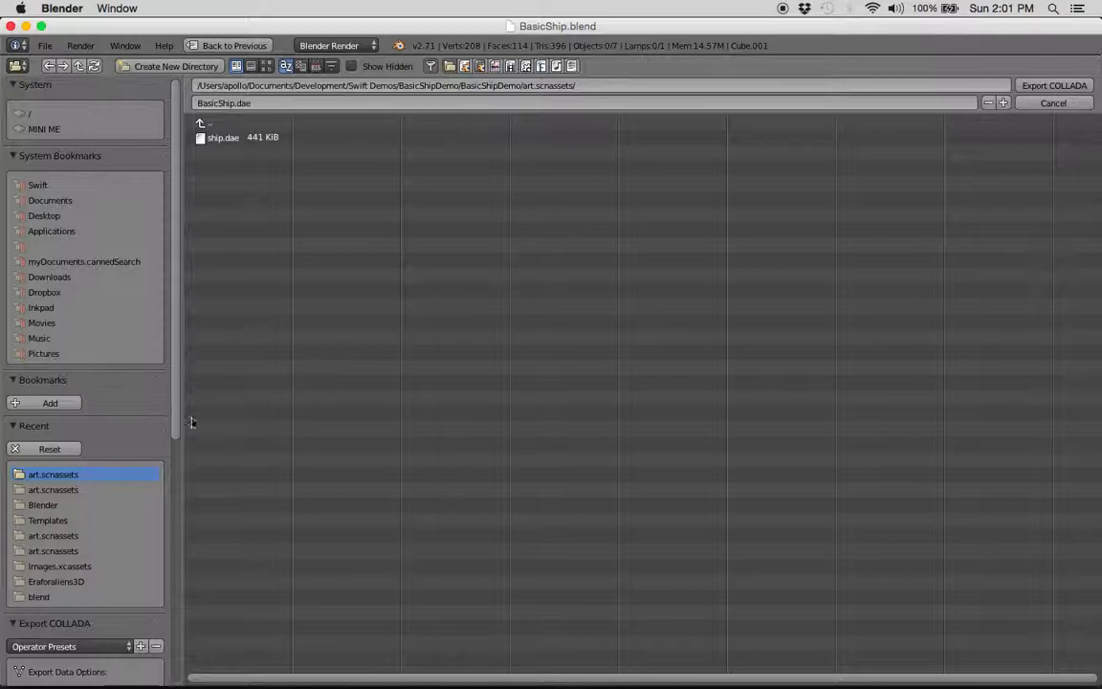
pyautogui.moveTo(176, 315)
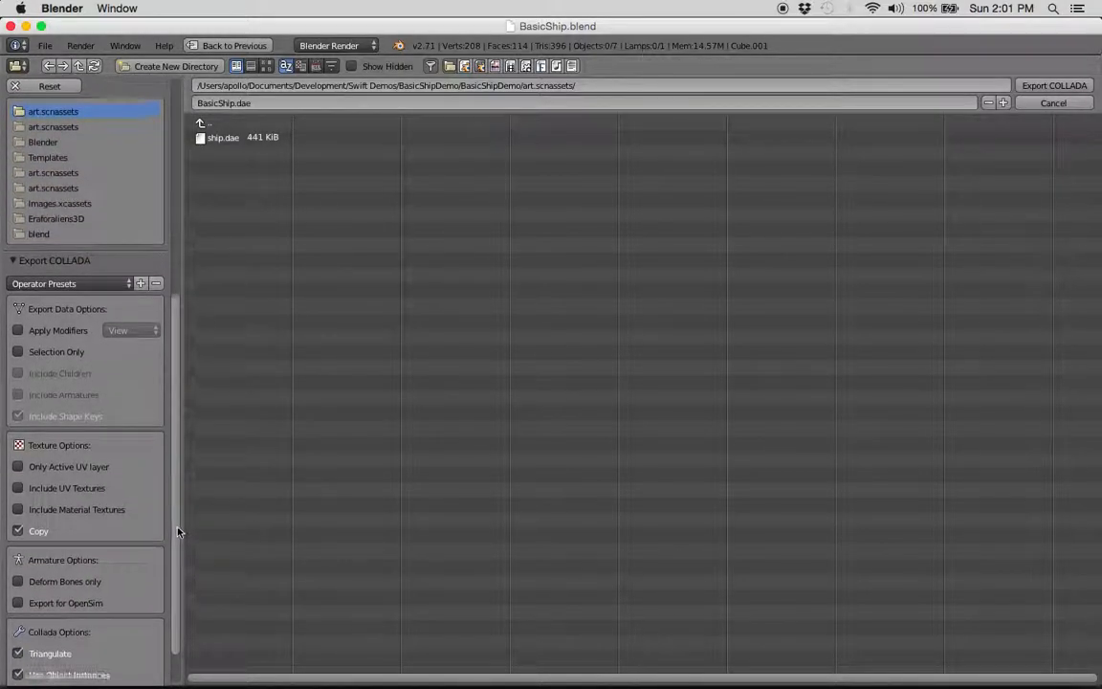
pyautogui.scroll(-3)
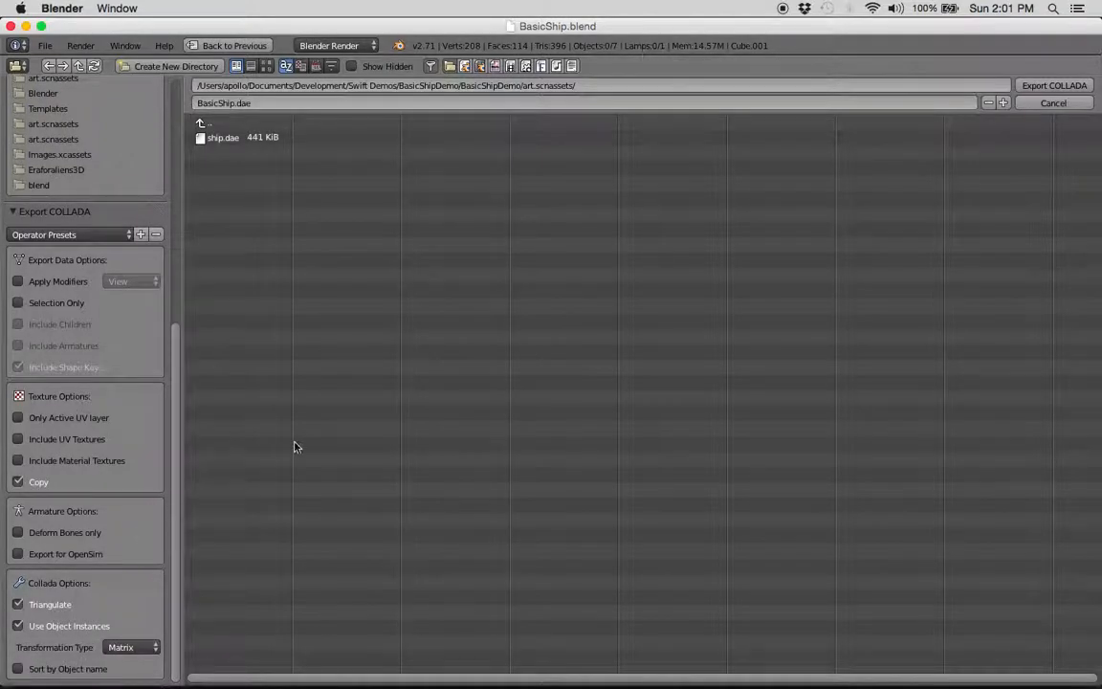
pyautogui.moveTo(123, 446)
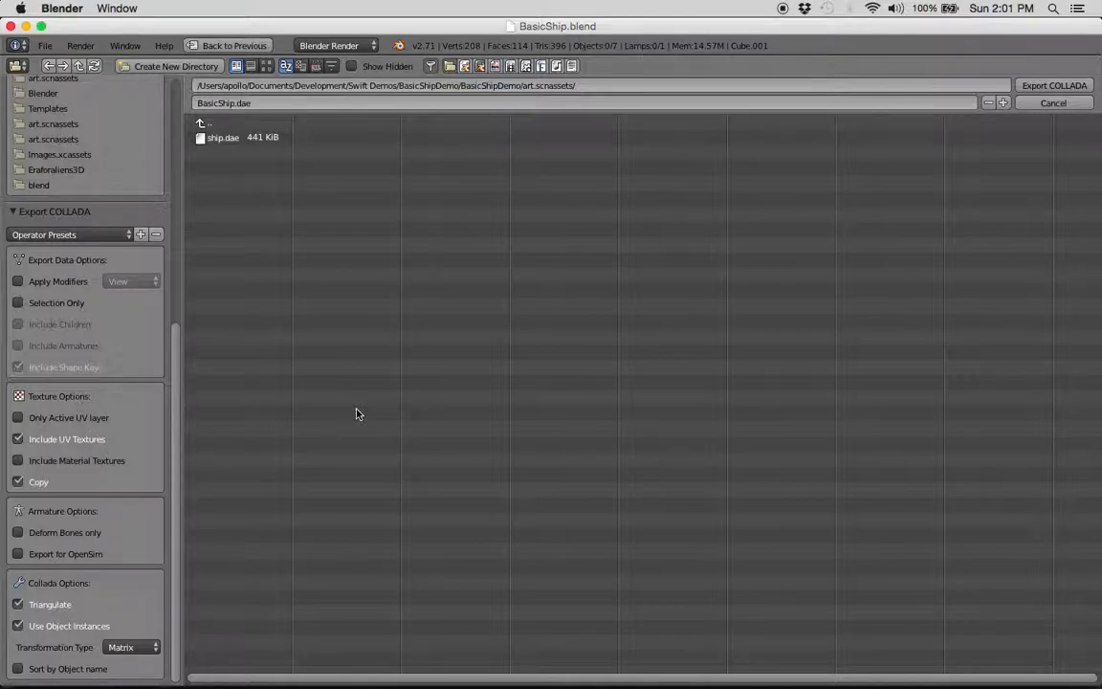
pyautogui.moveTo(91, 448)
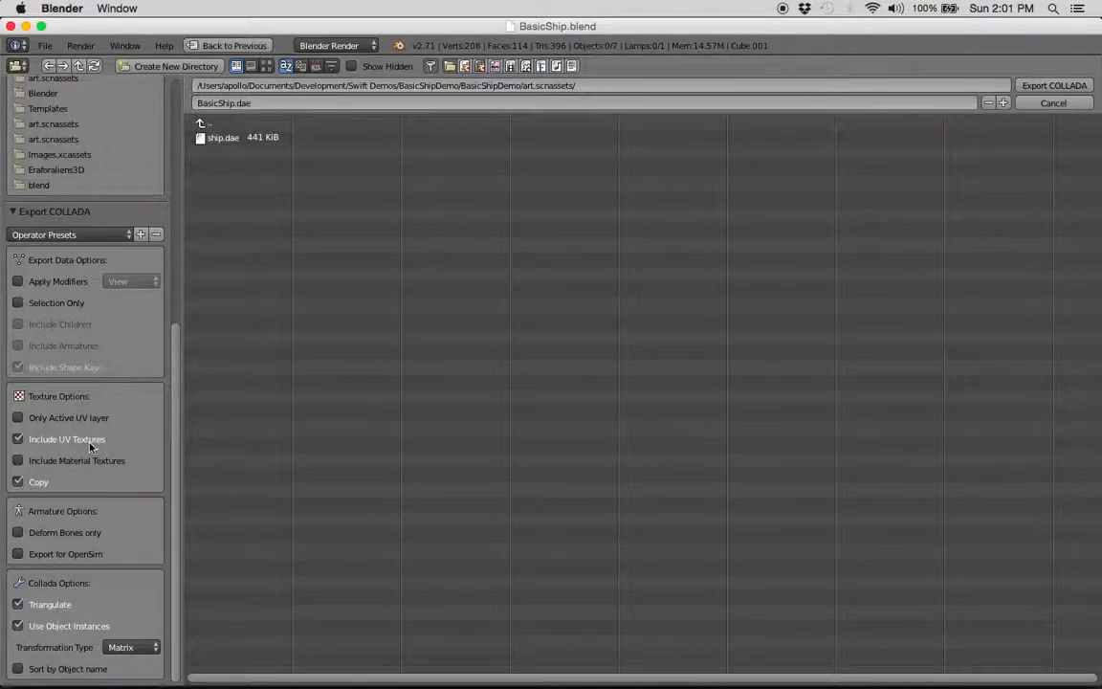
pyautogui.moveTo(279, 448)
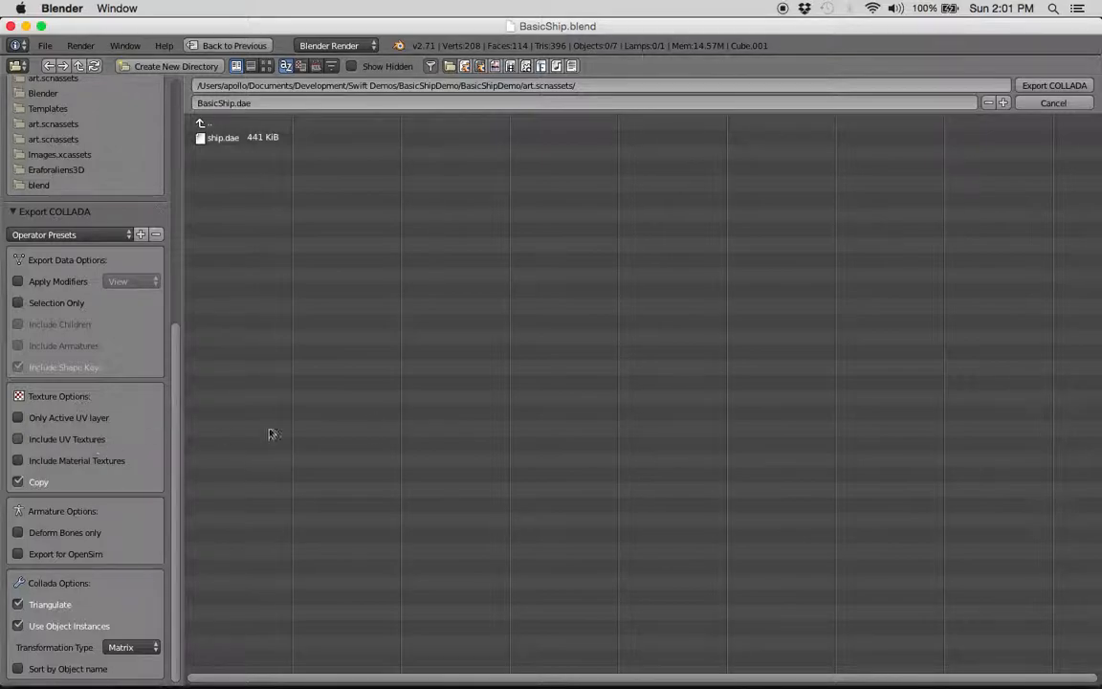
pyautogui.moveTo(272, 434)
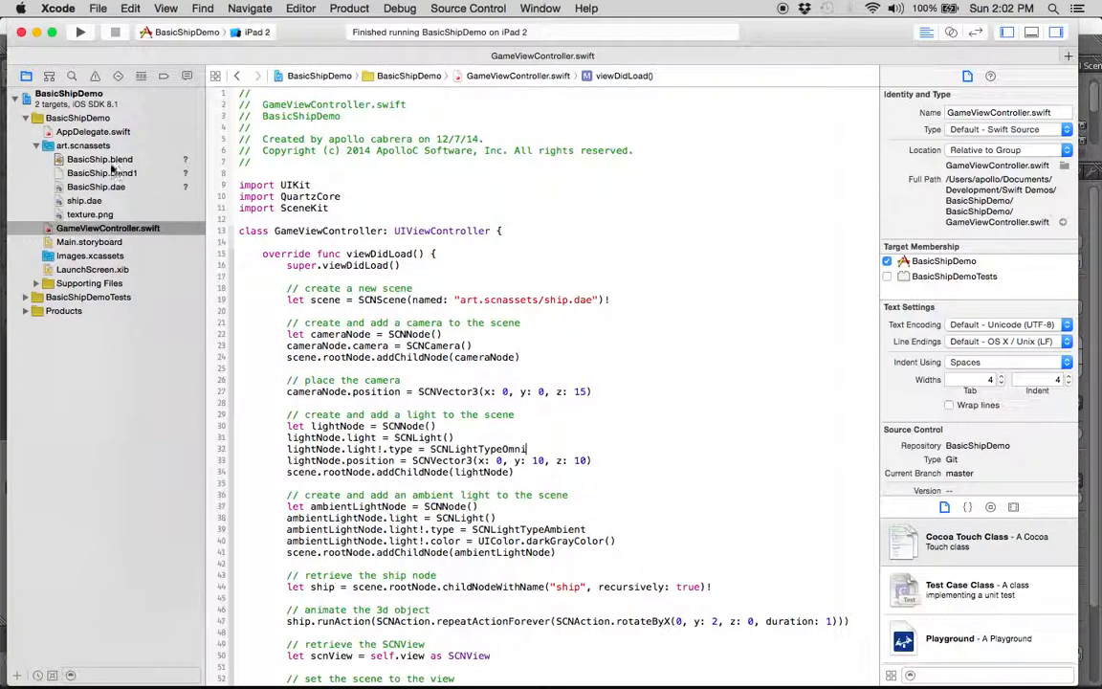
# - Preview BasicShip.dae in the scene editor and inspect its Cylinder_001 and Cube_001 nodes
pyautogui.click(96, 187)
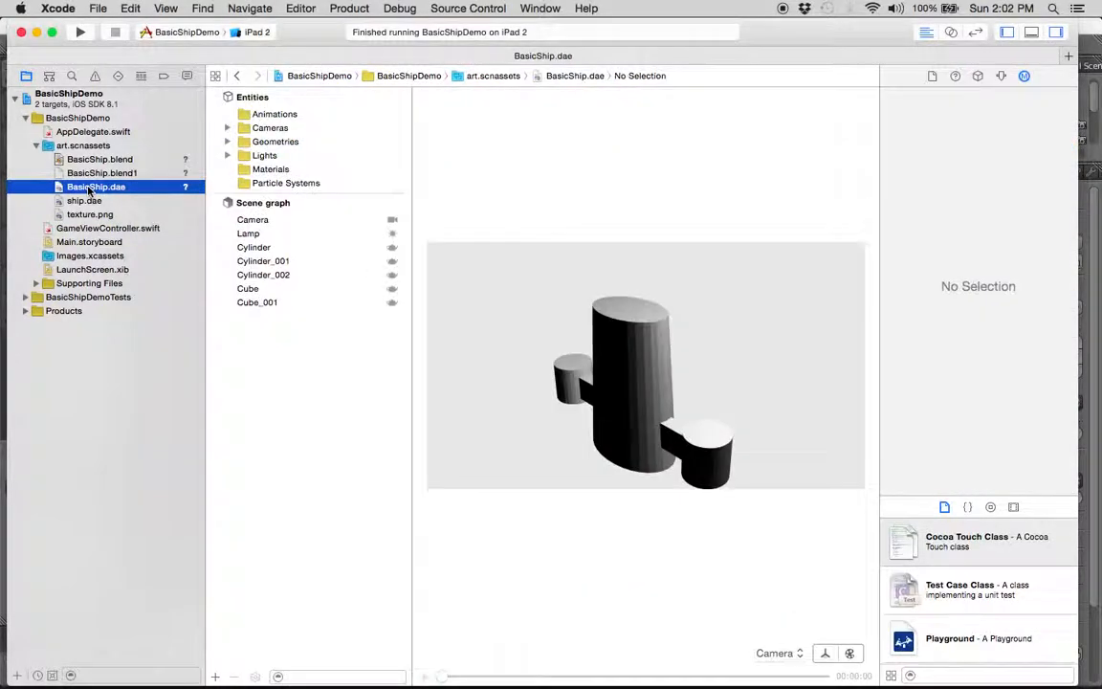
pyautogui.moveTo(651, 383); pyautogui.dragTo(622, 368)
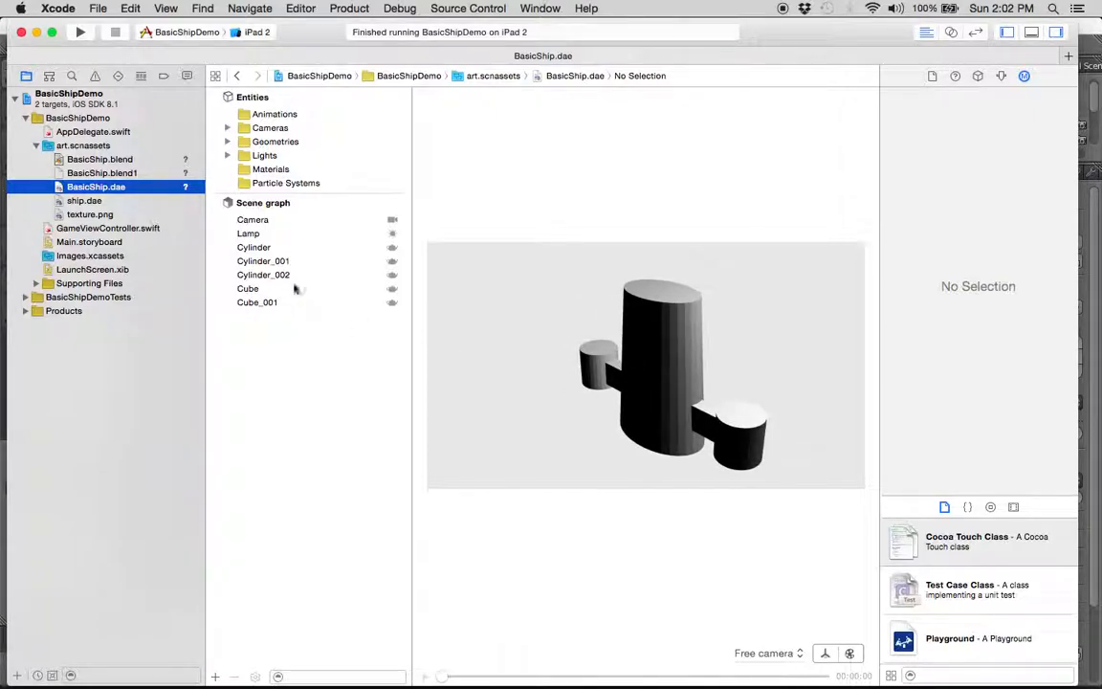
pyautogui.click(264, 261)
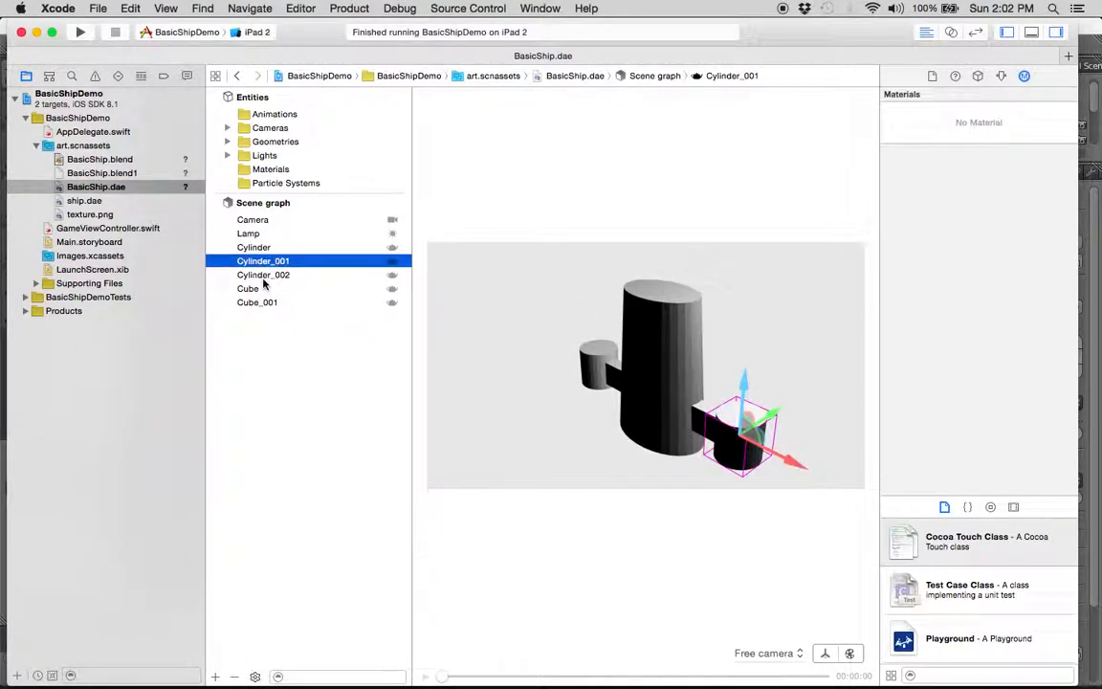
pyautogui.click(257, 302)
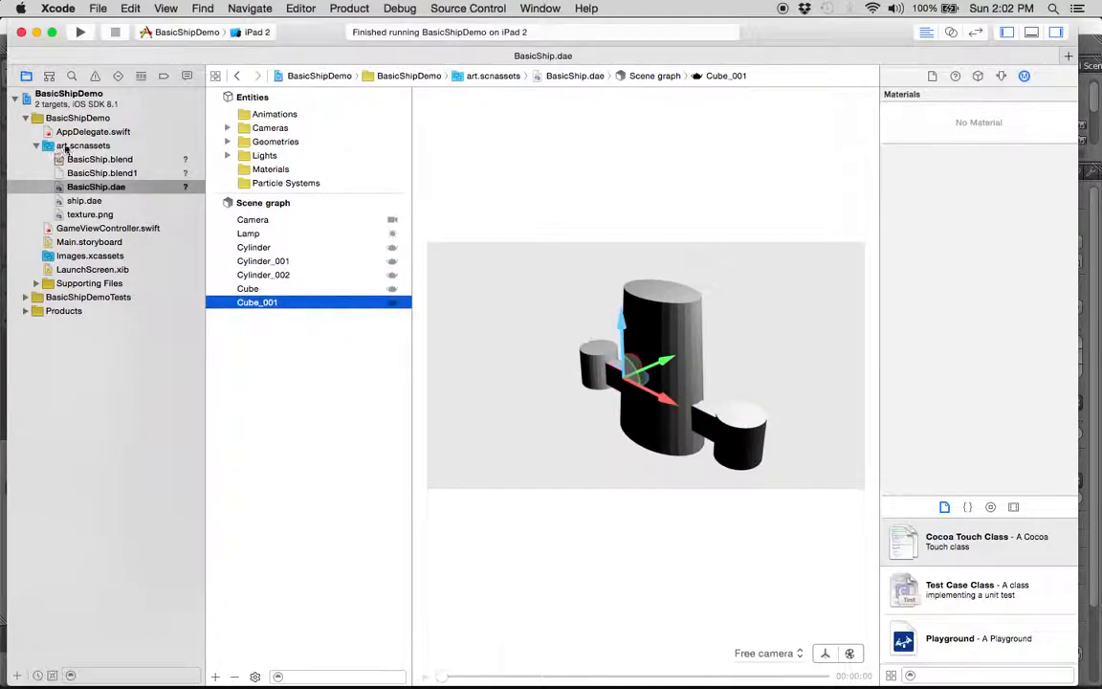
pyautogui.click(84, 146)
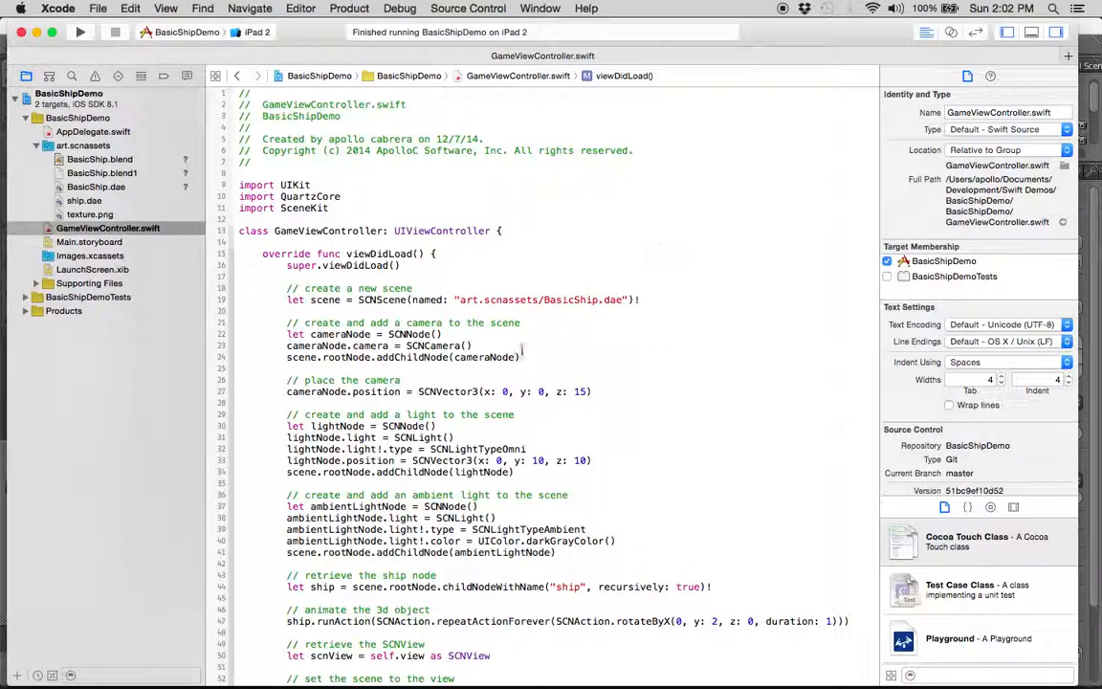
# - Comment out the camera, light, ship animation and tap gesture blocks in viewDidLoad
pyautogui.click(509, 391)
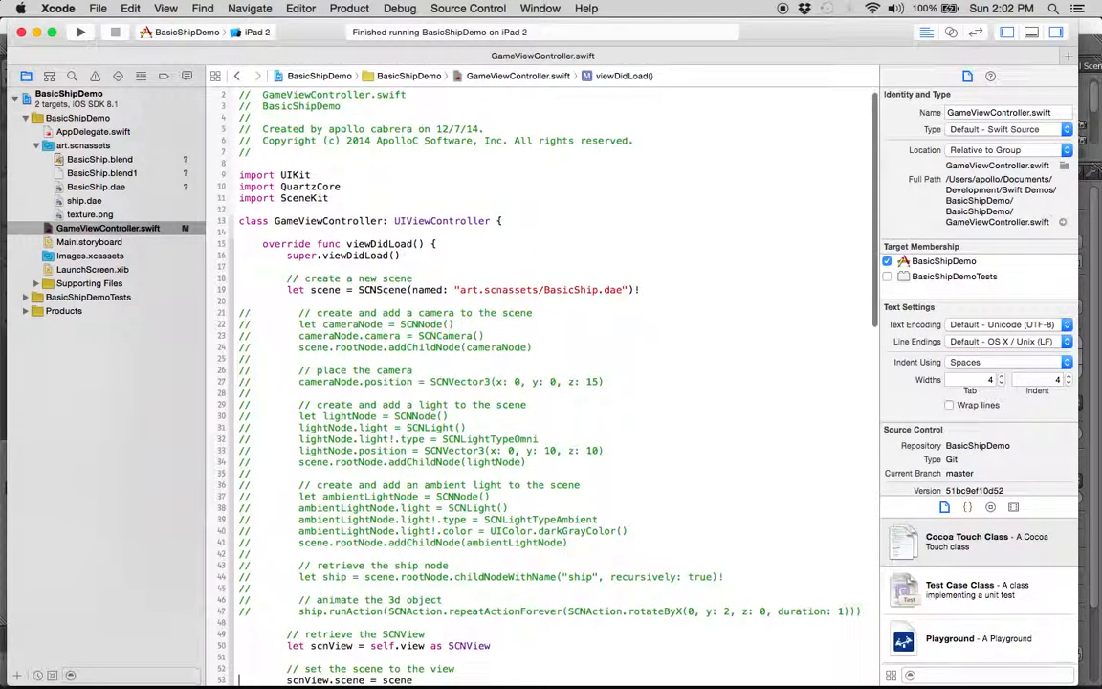
pyautogui.scroll(-3)
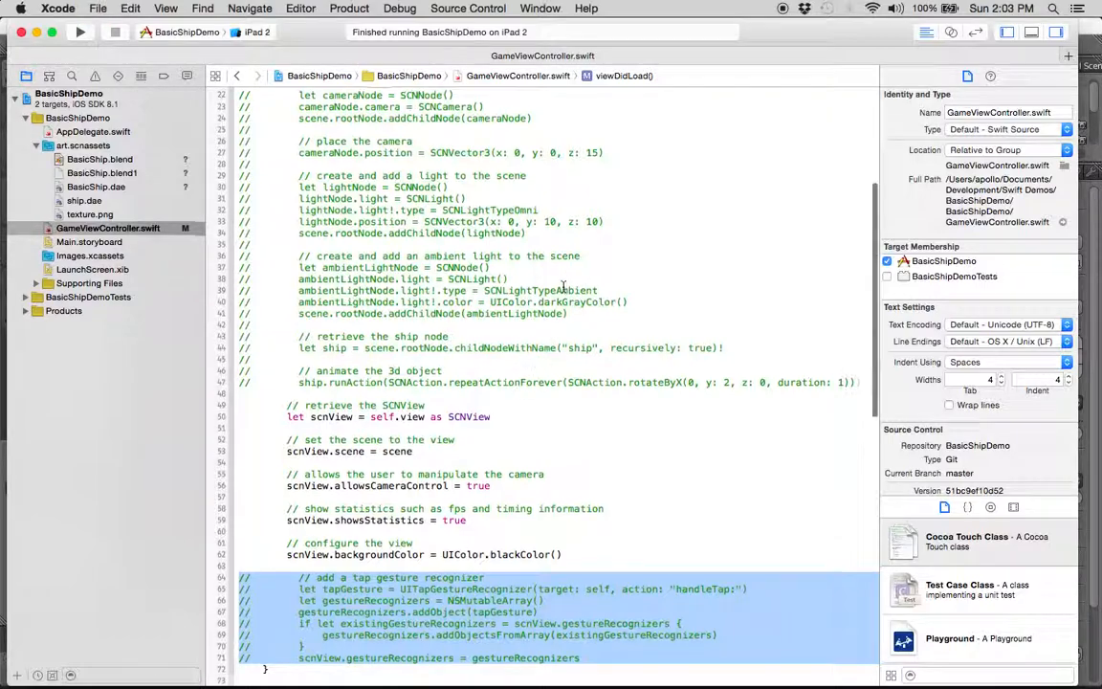
pyautogui.scroll(3)
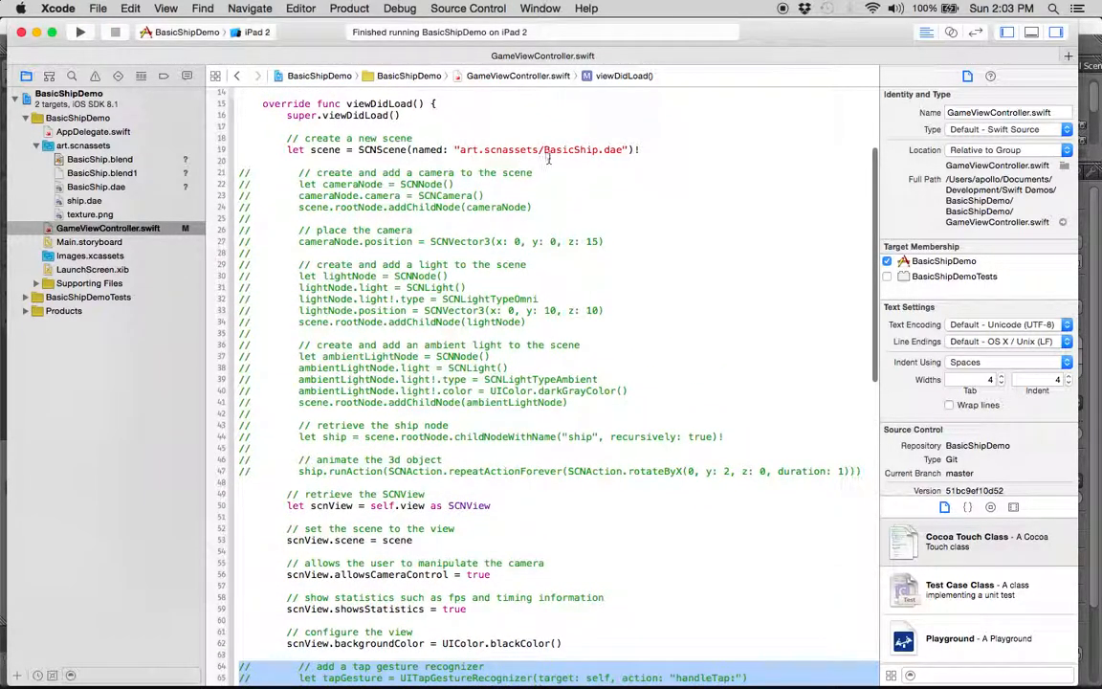
pyautogui.scroll(-3)
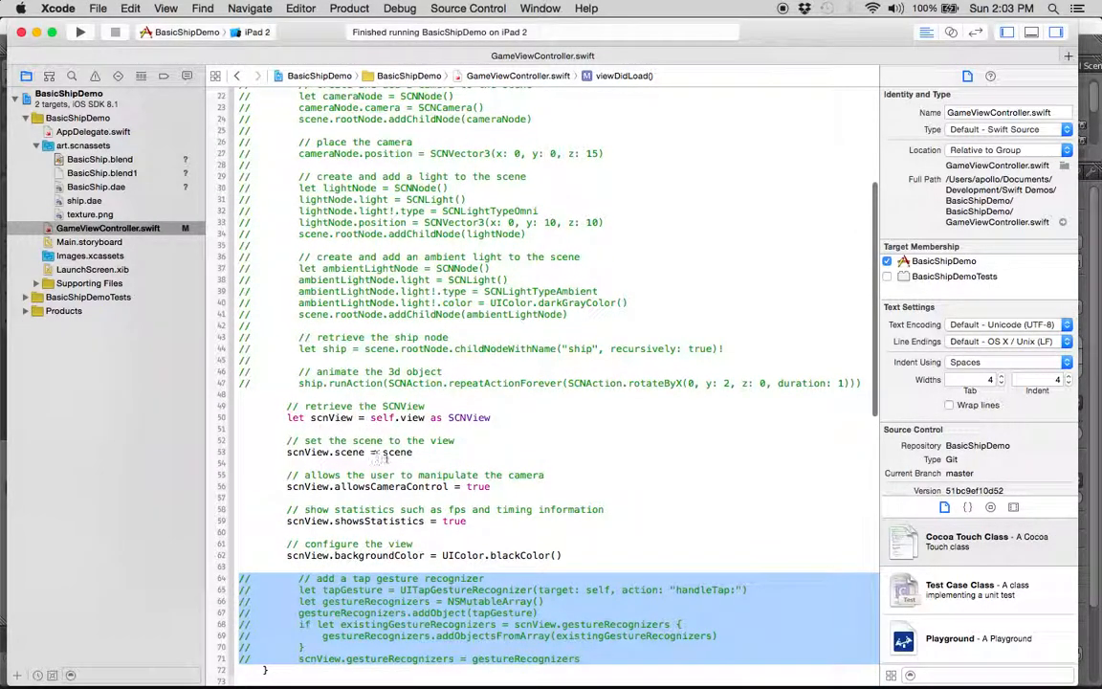
pyautogui.scroll(3)
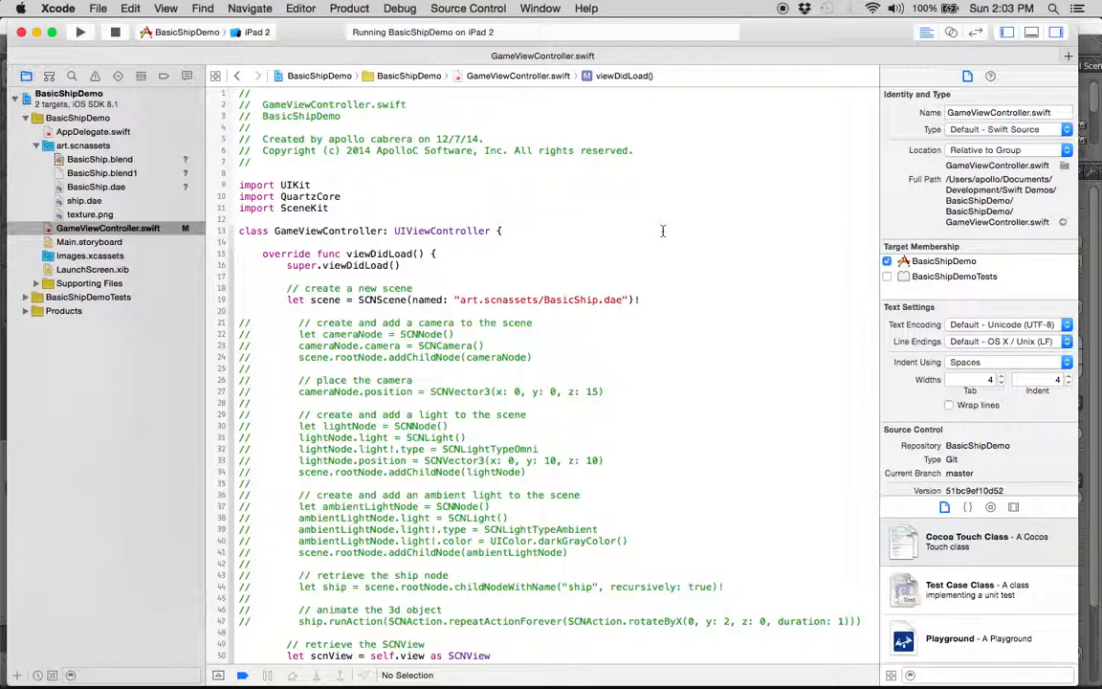
# - Run BasicShipDemo on the iPad 2 simulator and rotate the rendered ship
pyautogui.click(80, 30)
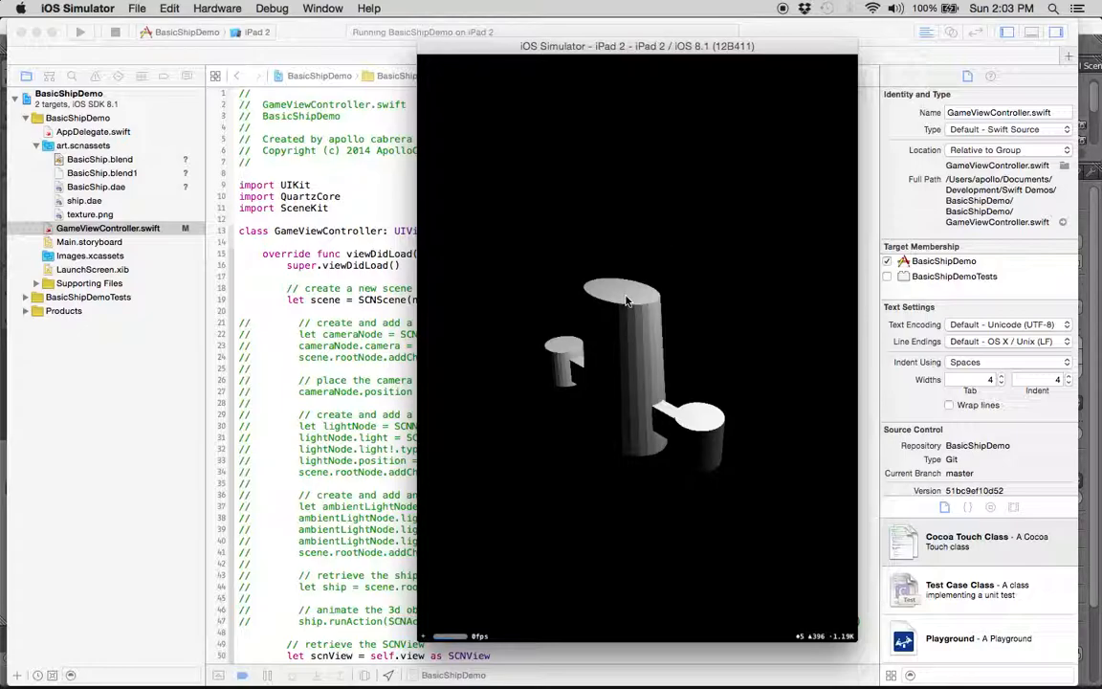
pyautogui.moveTo(628, 300); pyautogui.dragTo(544, 345)
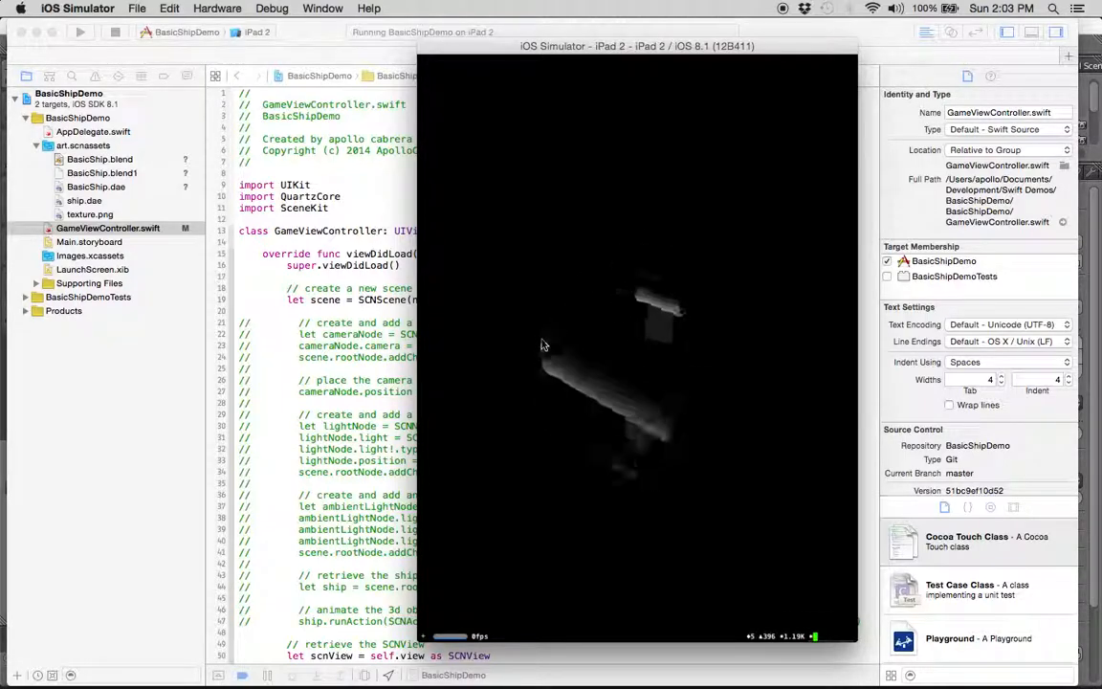